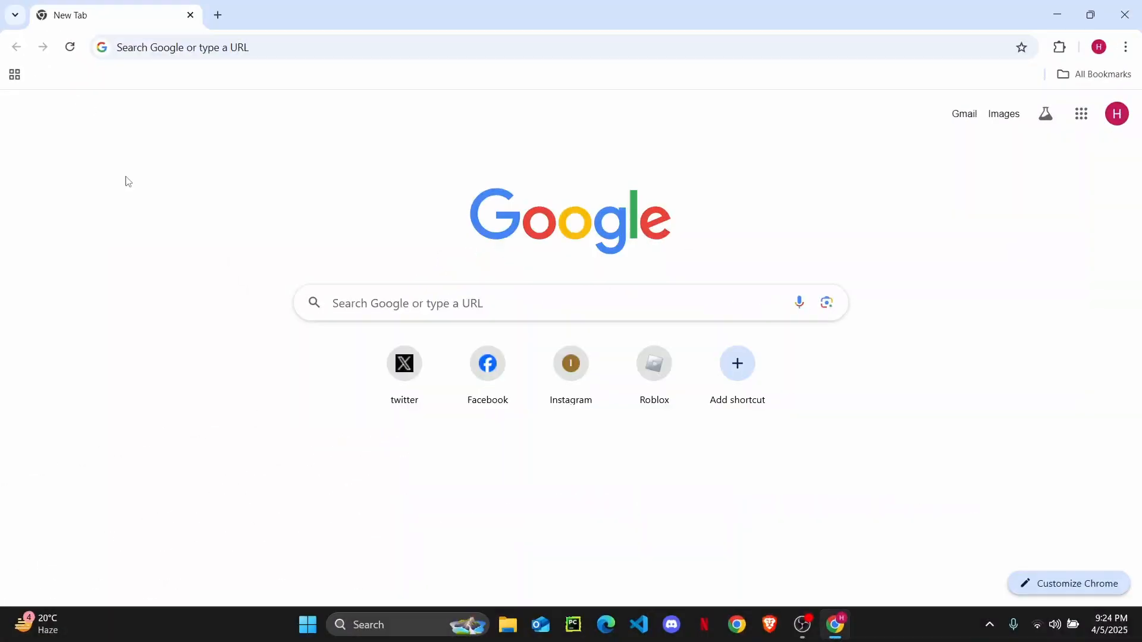
pyautogui.moveTo(654, 368)
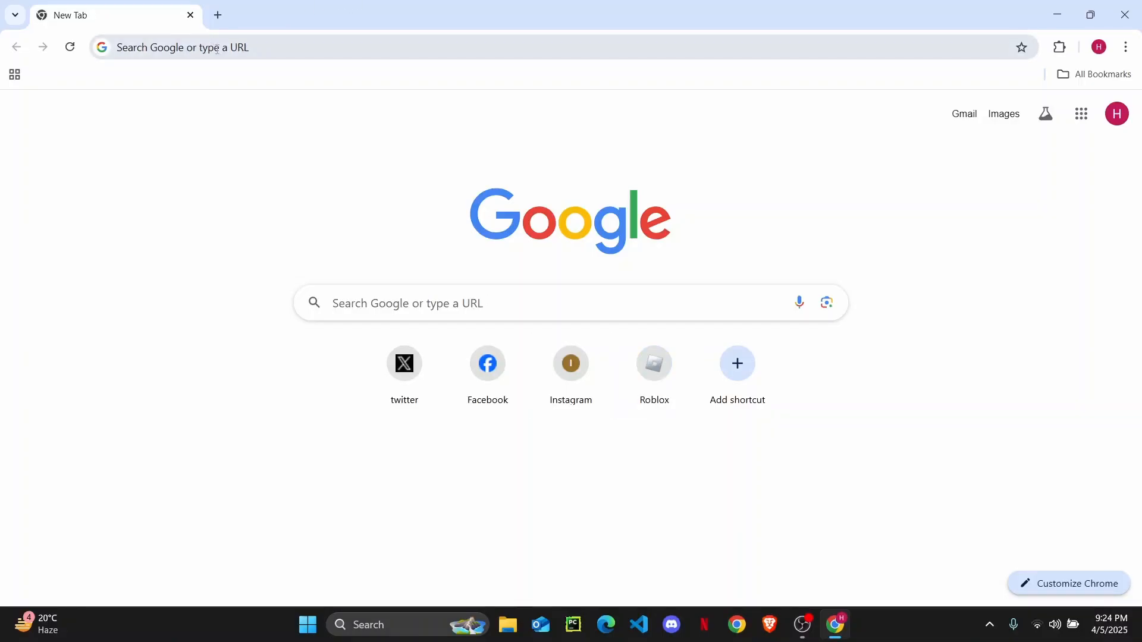
# Search Google for 'otter ai' and open the Otter.ai result
pyautogui.click(204, 48)
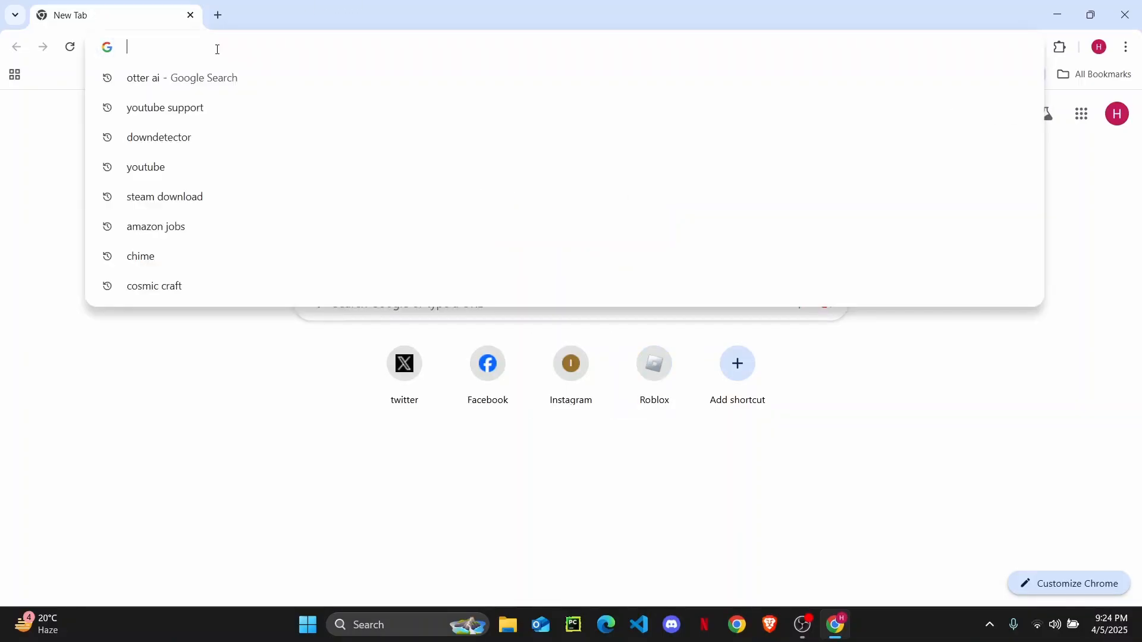
pyautogui.write('otter')
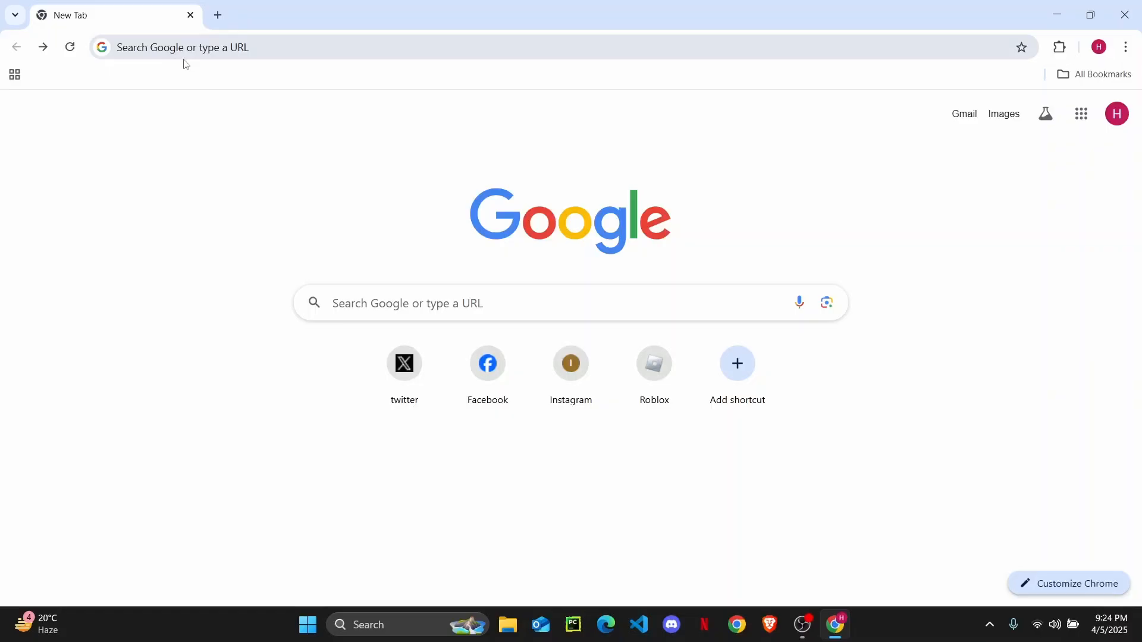
pyautogui.write('otter ai')
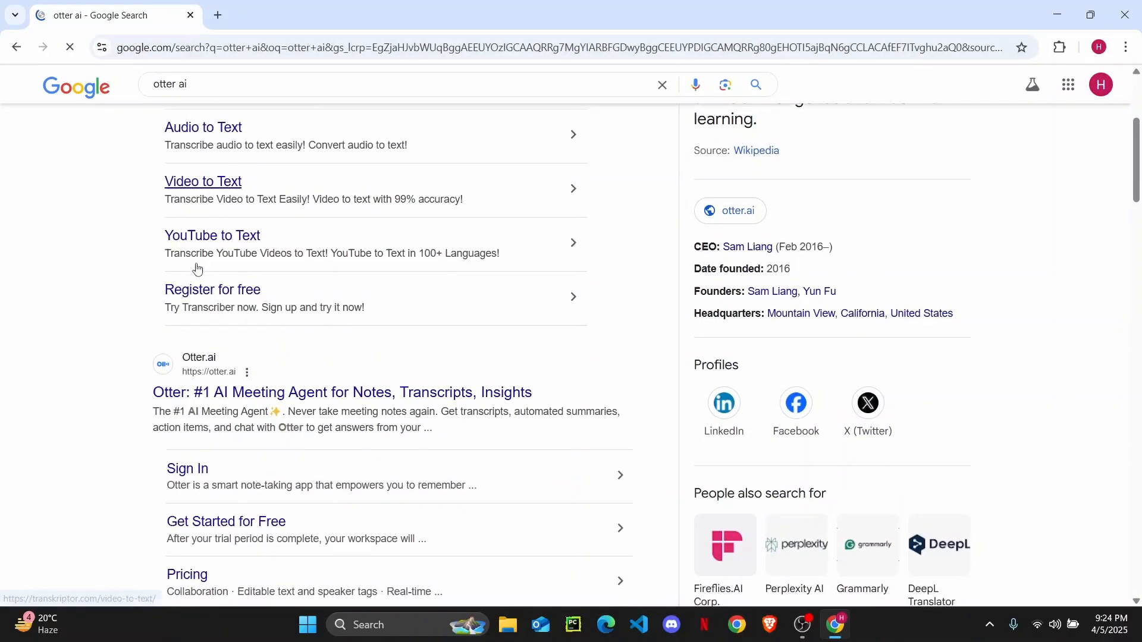
pyautogui.scroll(-3)
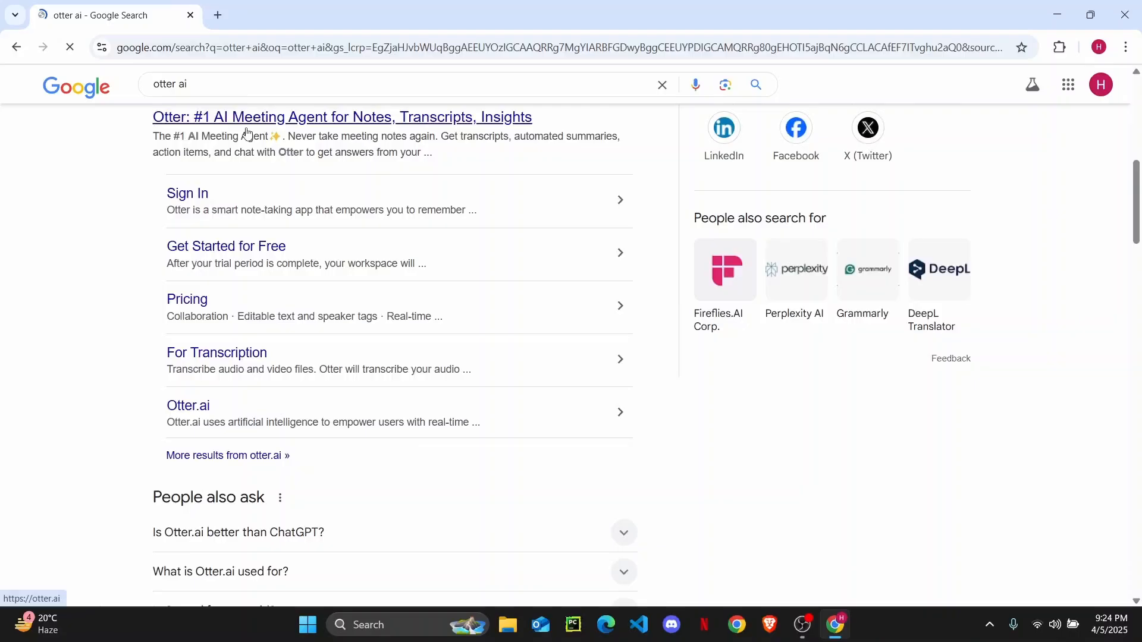
pyautogui.click(342, 117)
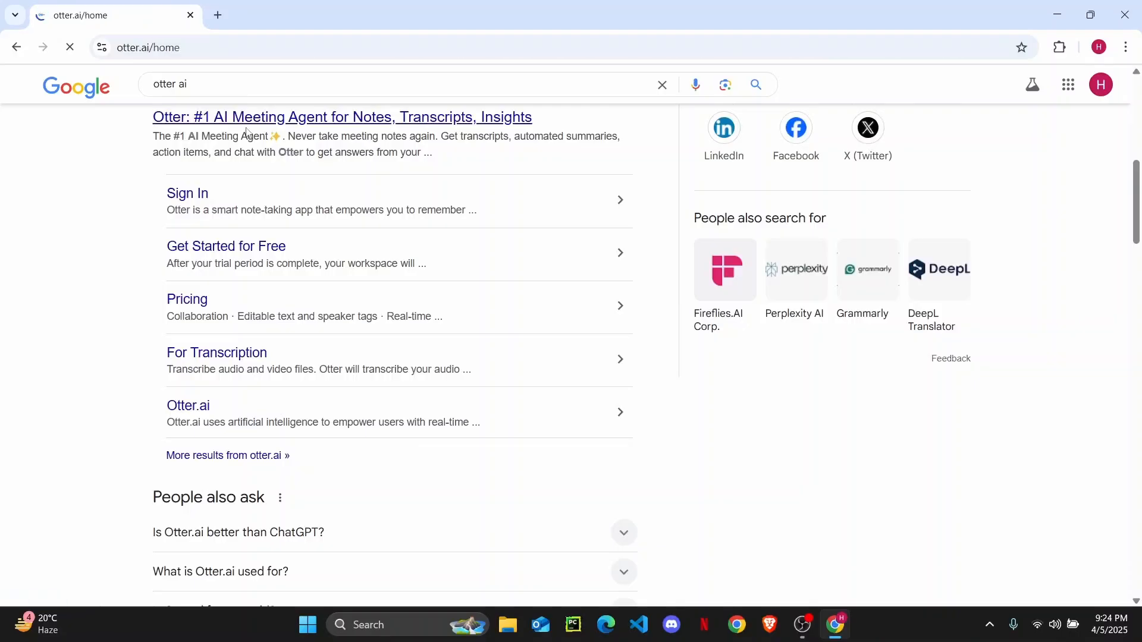
# Once the Otter.ai home page loads, open its conversation view dropdown
pyautogui.click(341, 117)
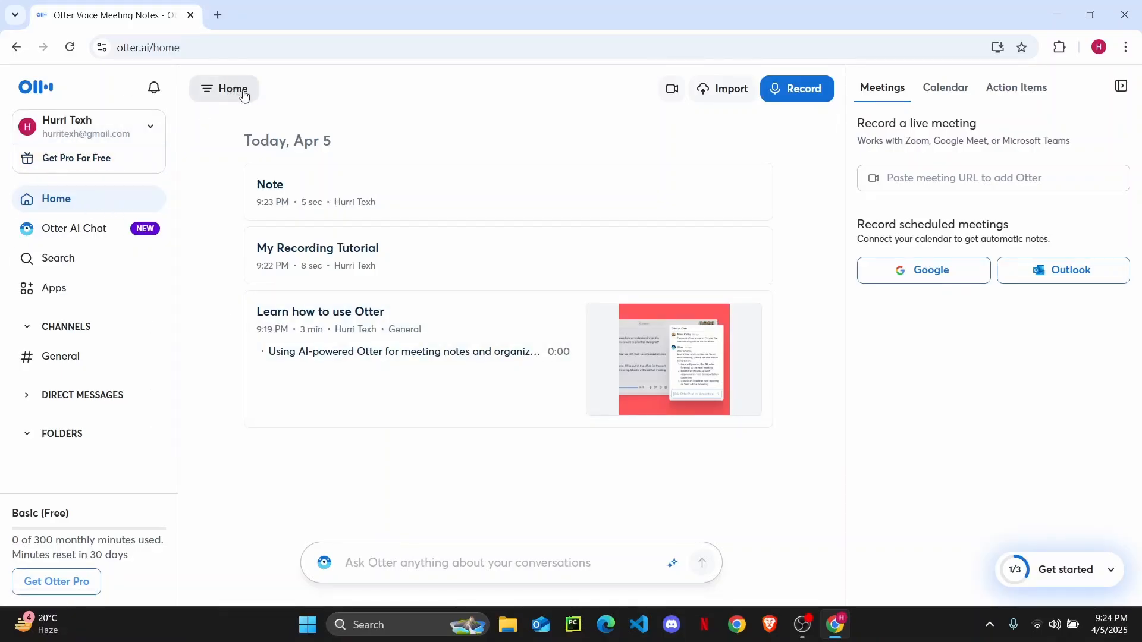
pyautogui.click(232, 88)
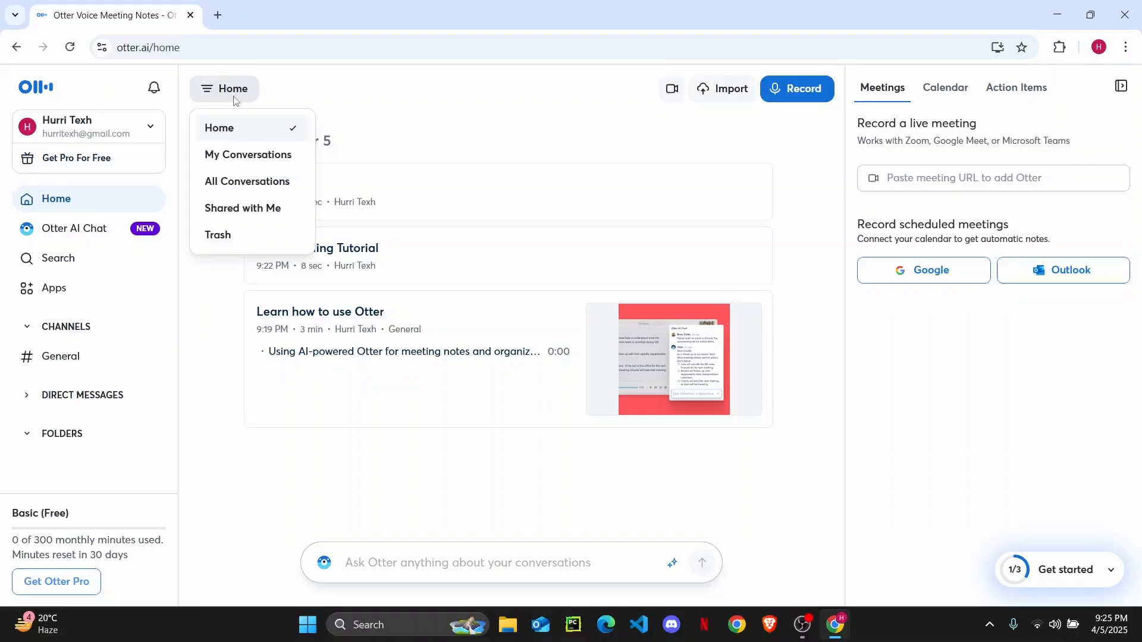
pyautogui.moveTo(247, 182)
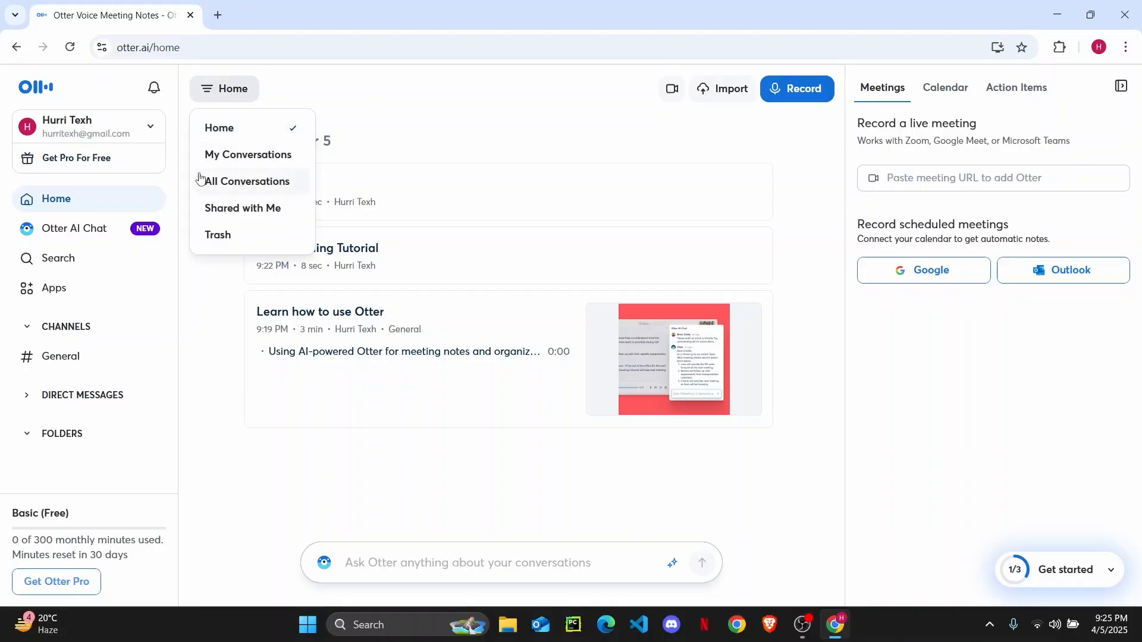
# List All Conversations and open the action menu for the 'Note' conversation
pyautogui.click(246, 181)
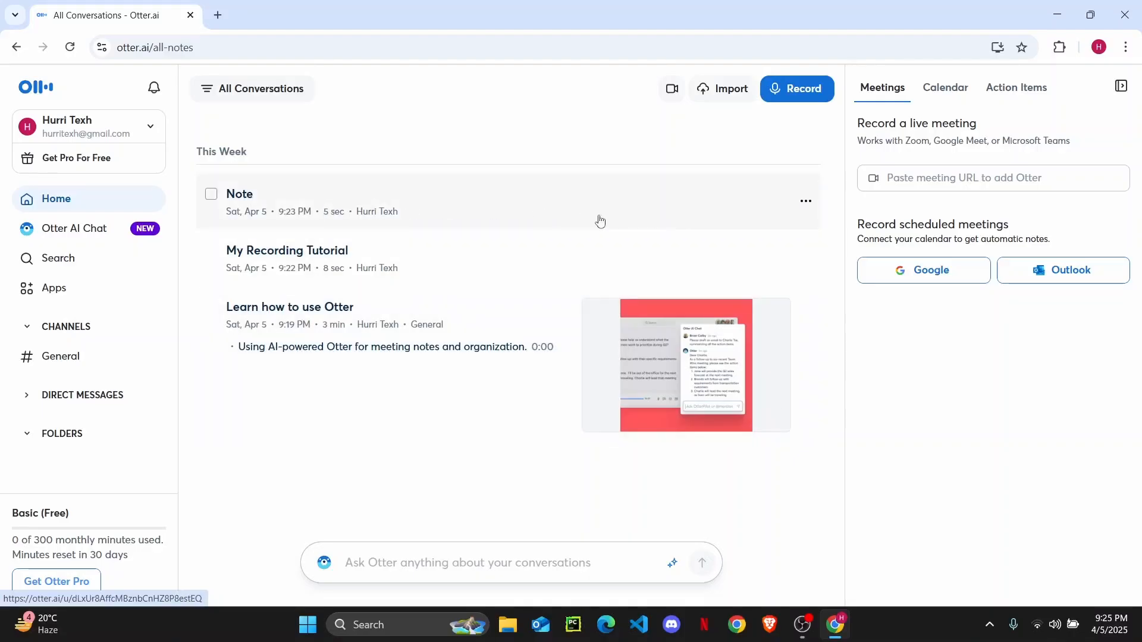
pyautogui.moveTo(741, 244)
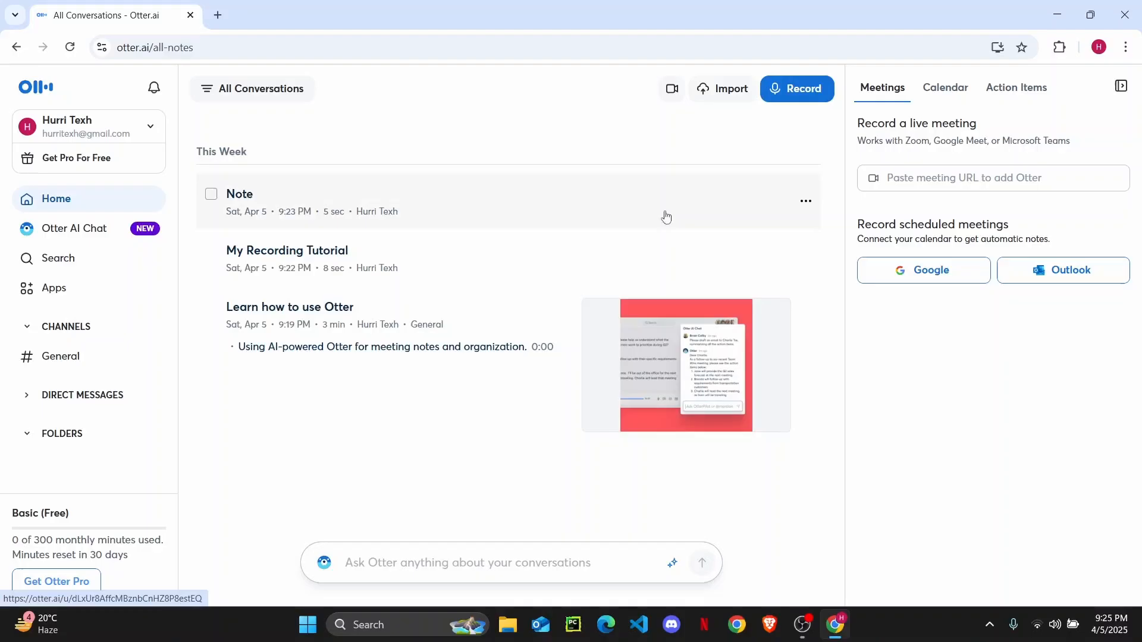
pyautogui.moveTo(805, 202)
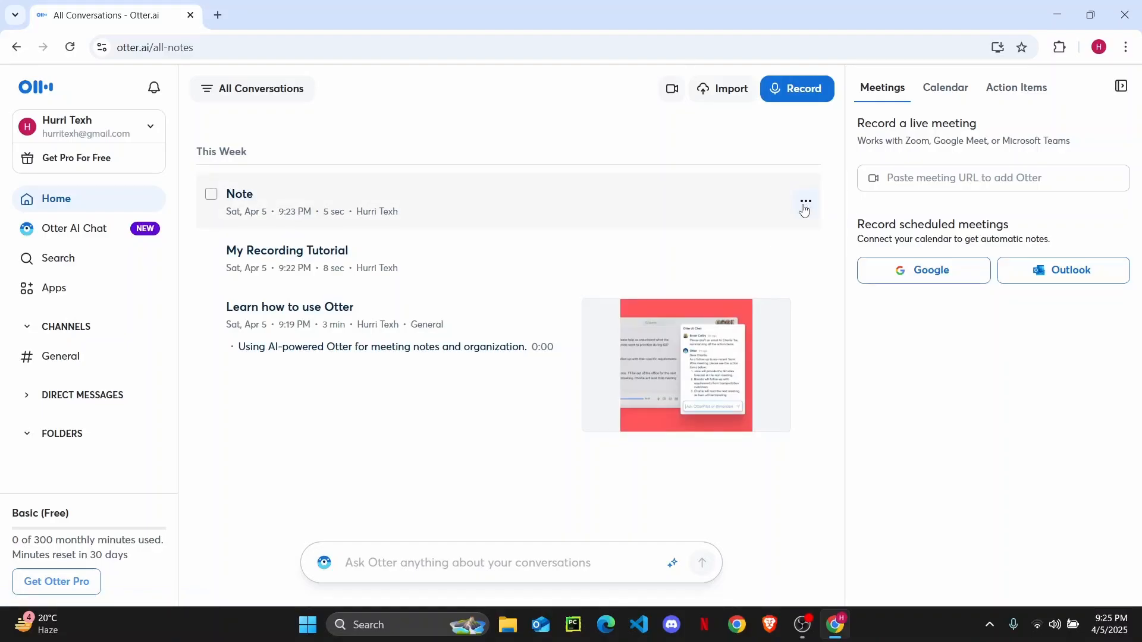
pyautogui.click(806, 201)
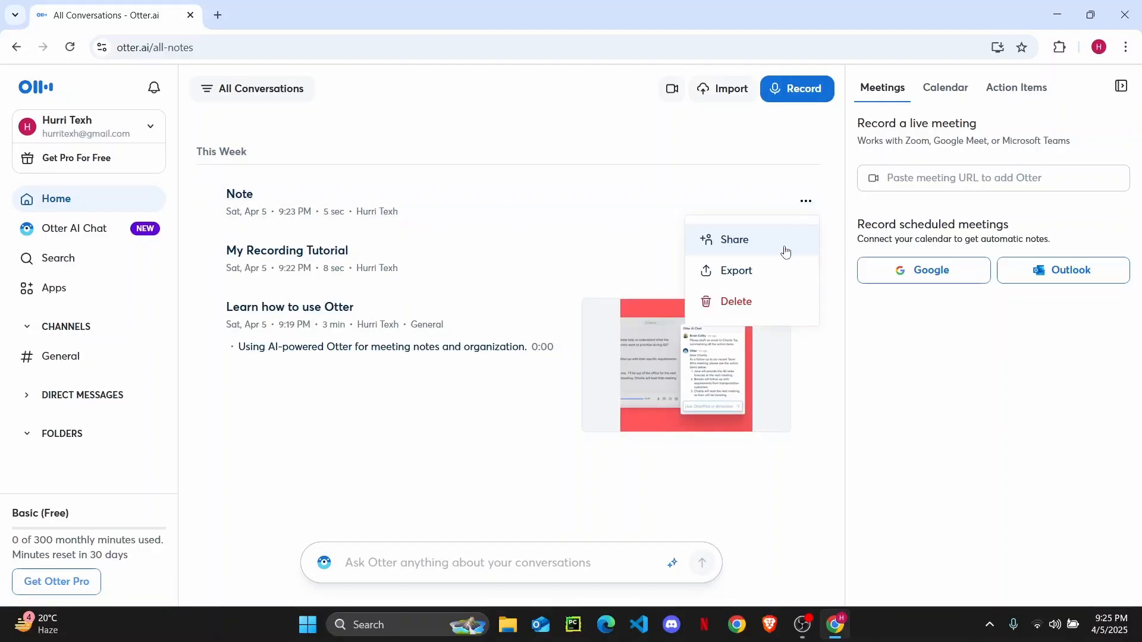
pyautogui.moveTo(743, 249)
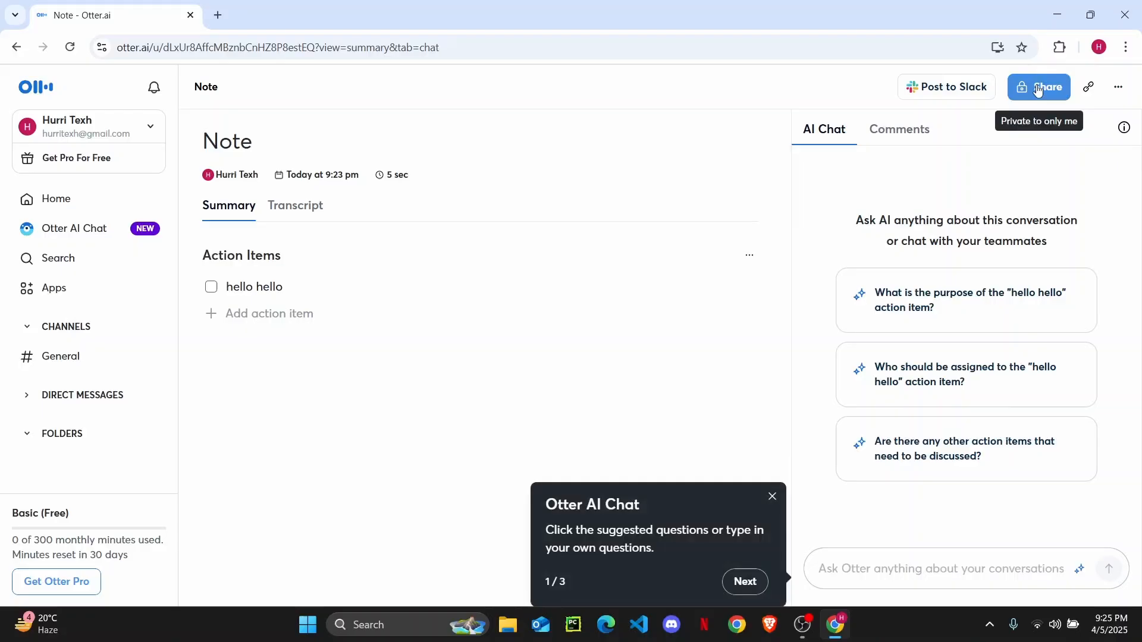
# Open the Share dialog for the 'Note' conversation
pyautogui.click(1039, 86)
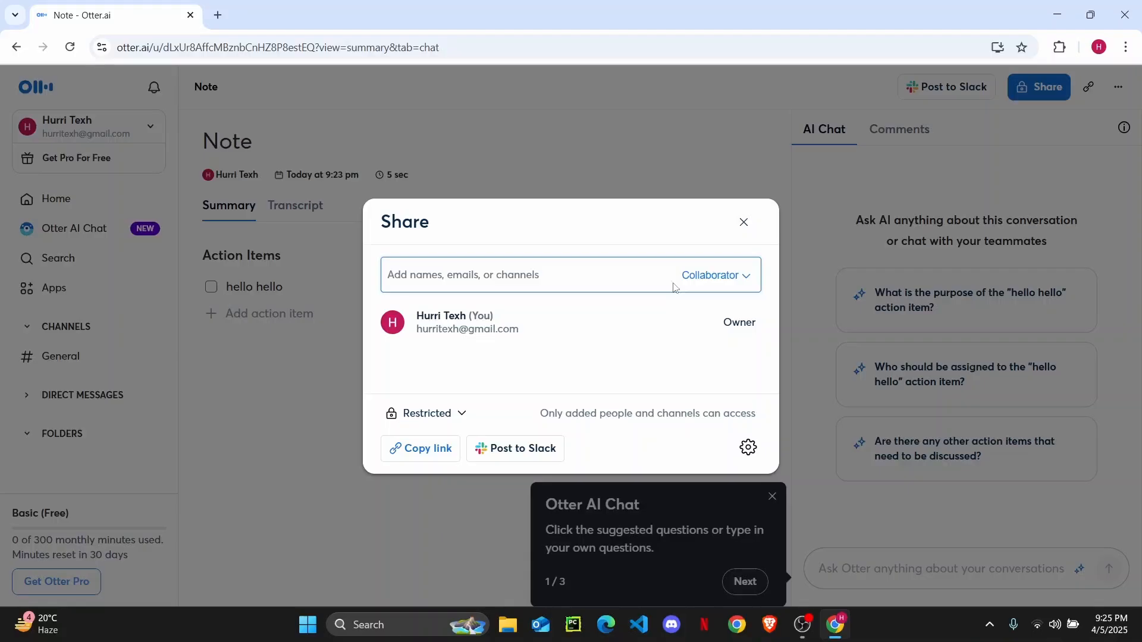
pyautogui.moveTo(515, 448)
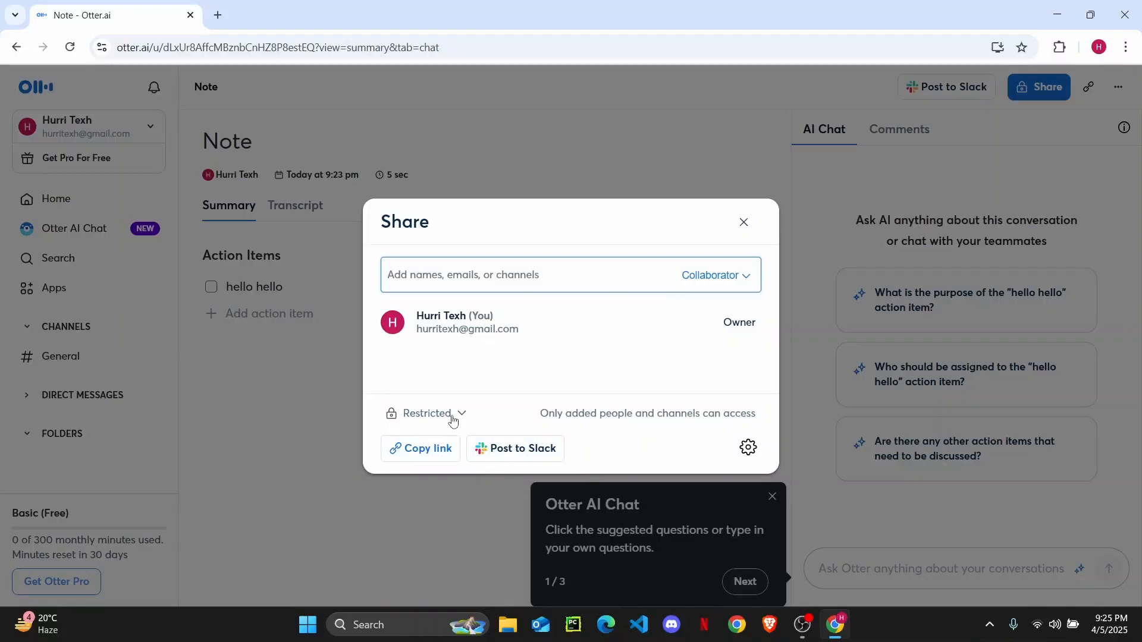
# Change link access from Restricted to Anyone with the link, as viewer
pyautogui.click(426, 413)
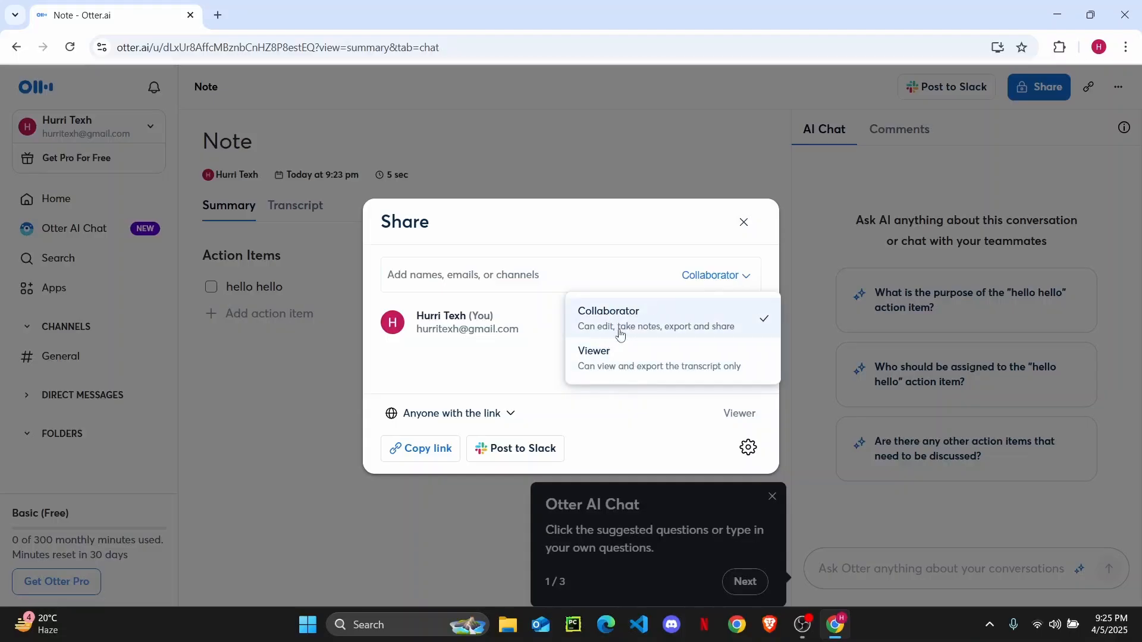
pyautogui.moveTo(500, 199)
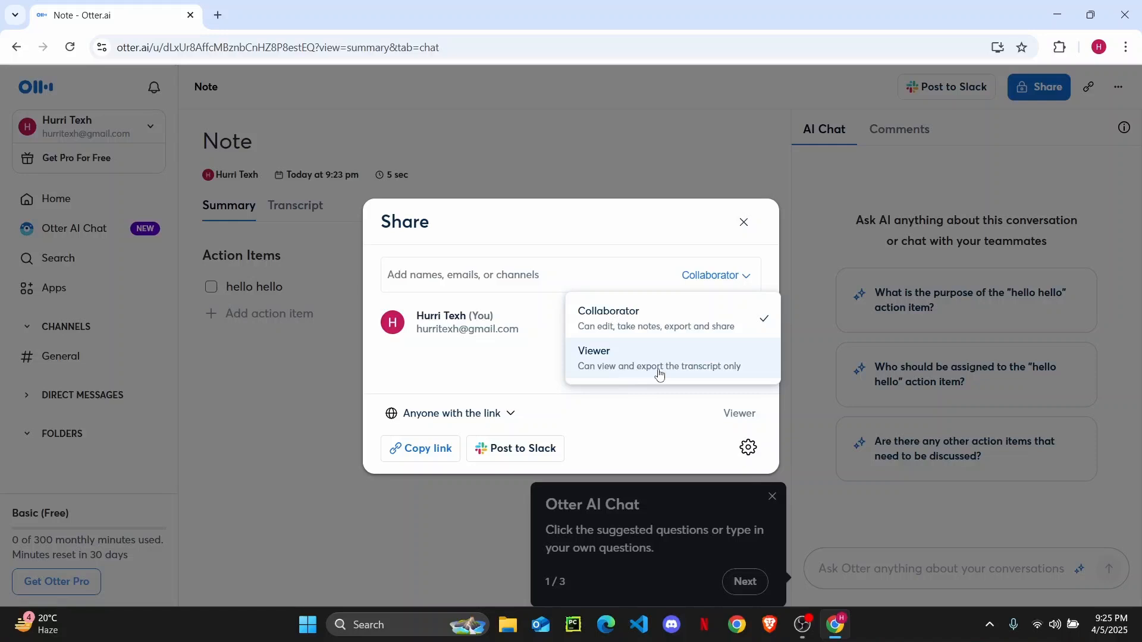
pyautogui.moveTo(635, 370)
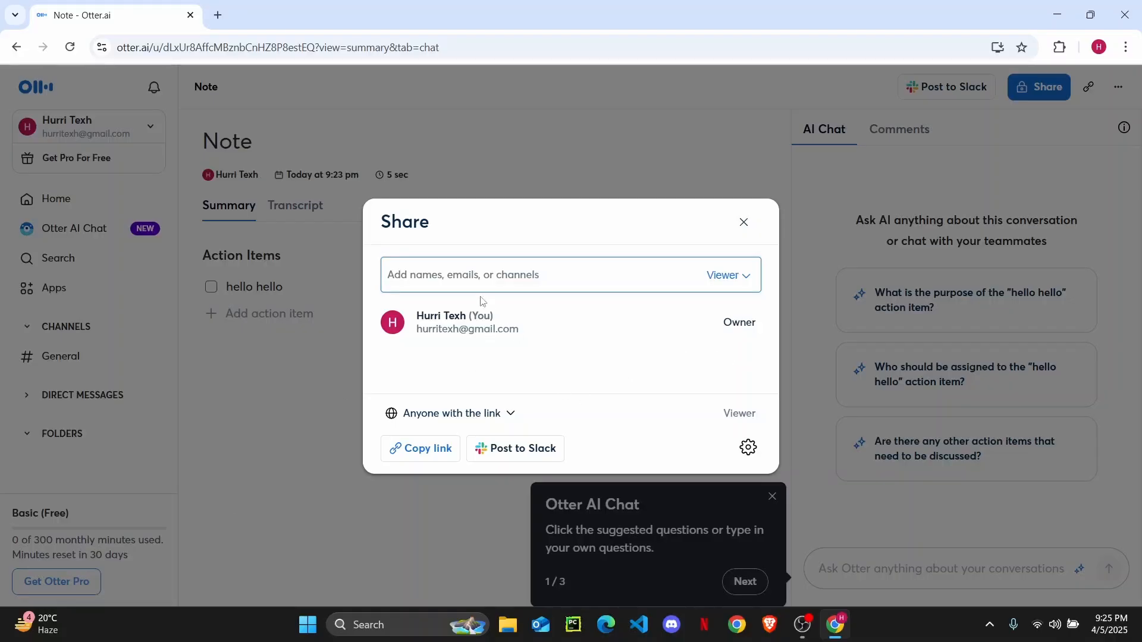
# Type the recipient email starting 'jen' into the invite field
pyautogui.click(510, 275)
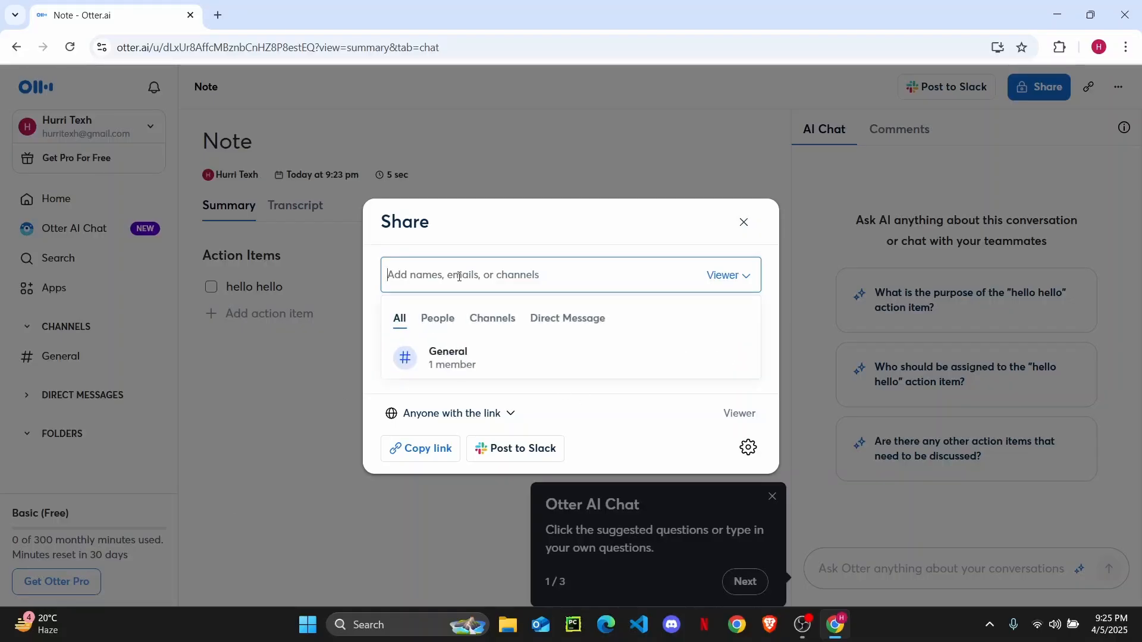
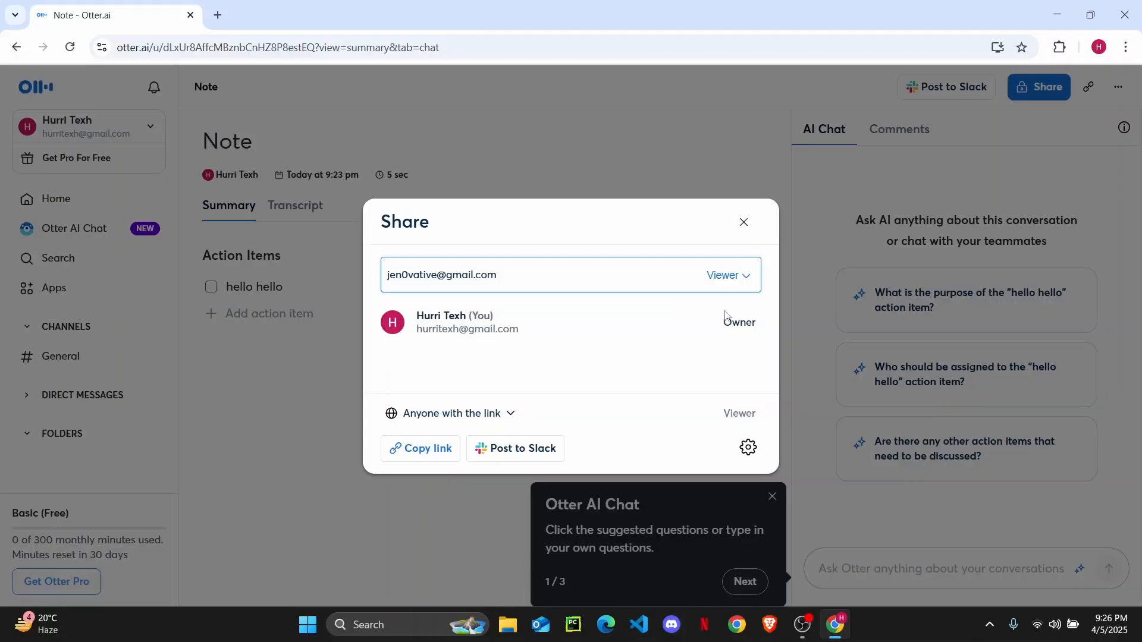
pyautogui.moveTo(687, 240)
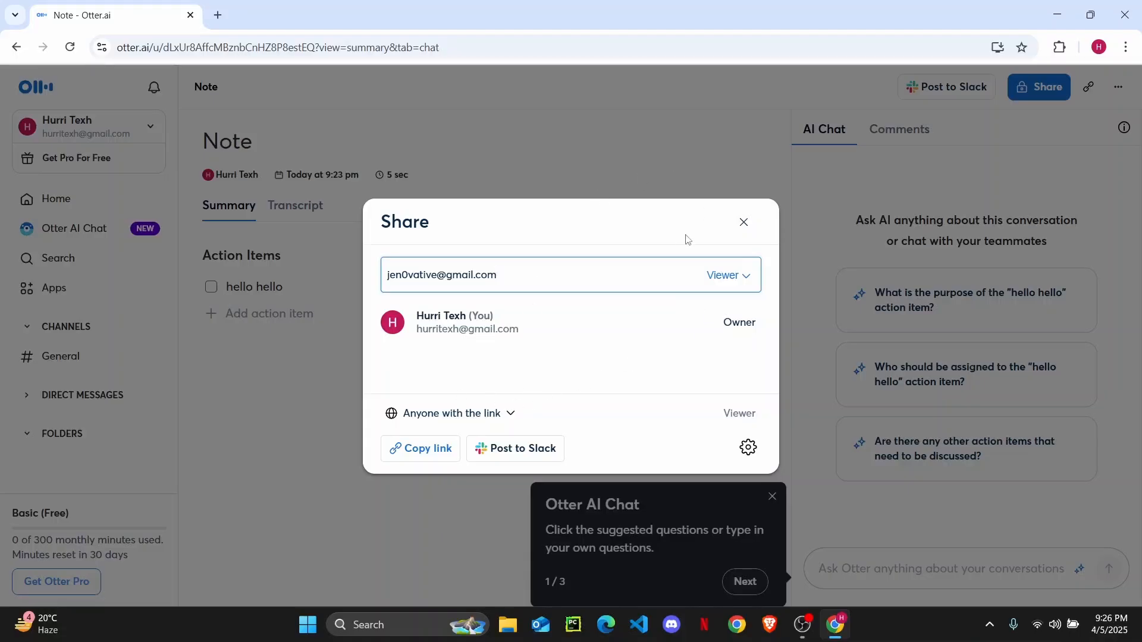